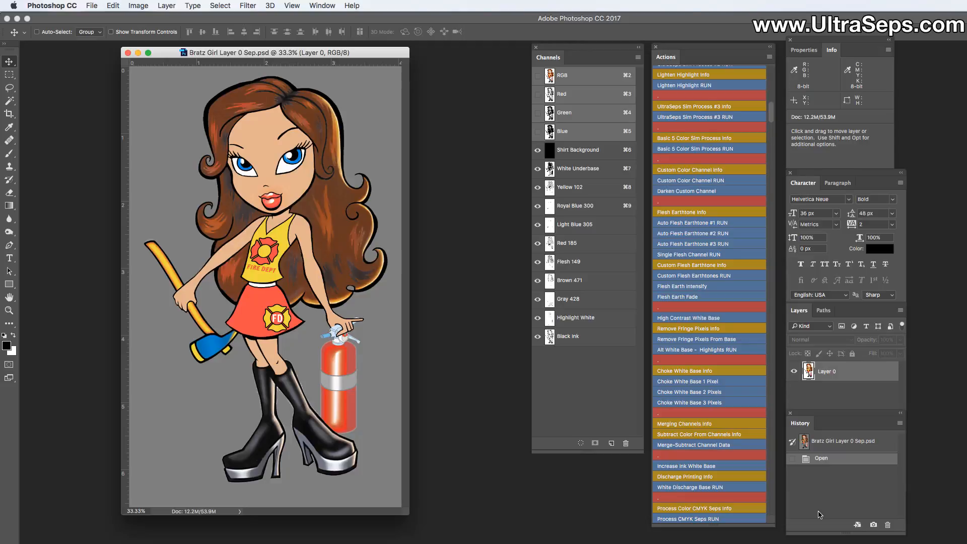
mouse_move(484, 402)
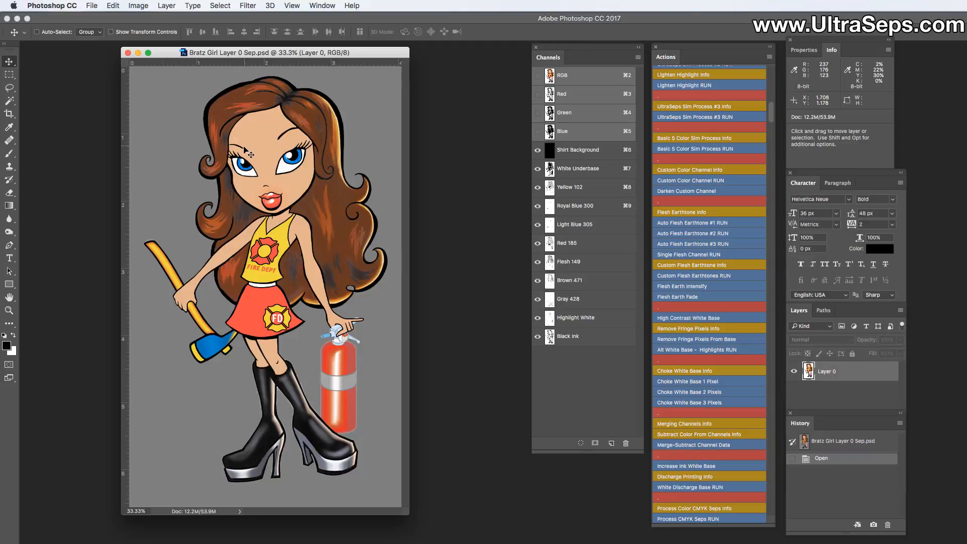
mouse_move(272, 318)
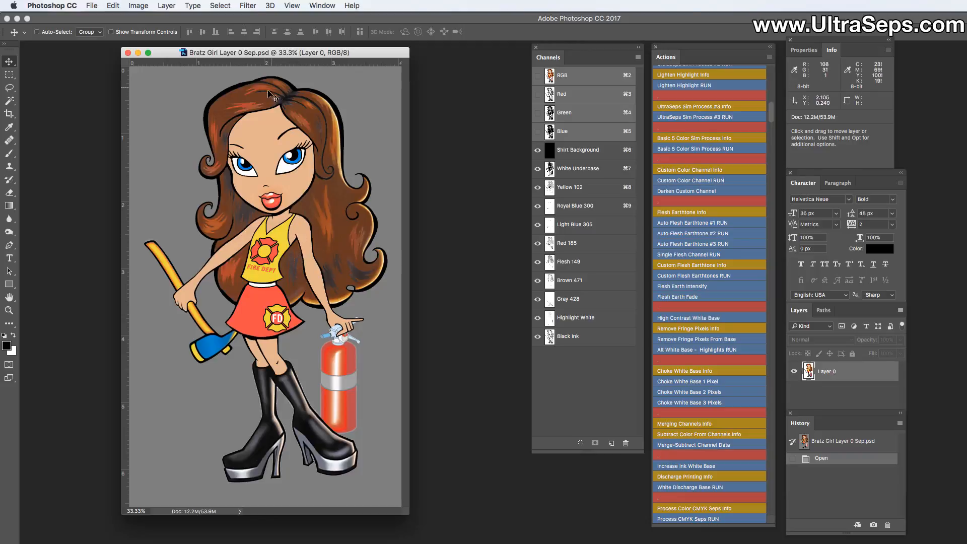
mouse_move(262, 126)
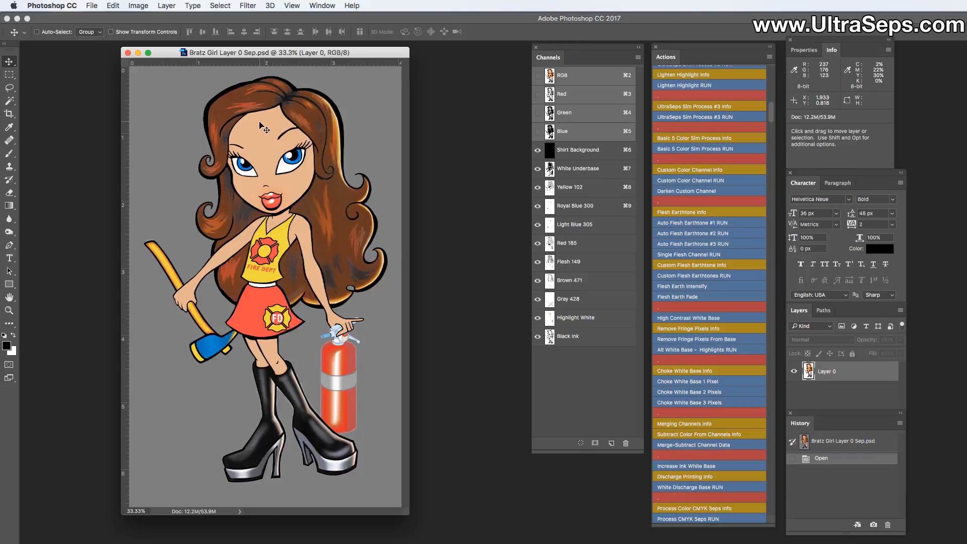
mouse_move(596, 276)
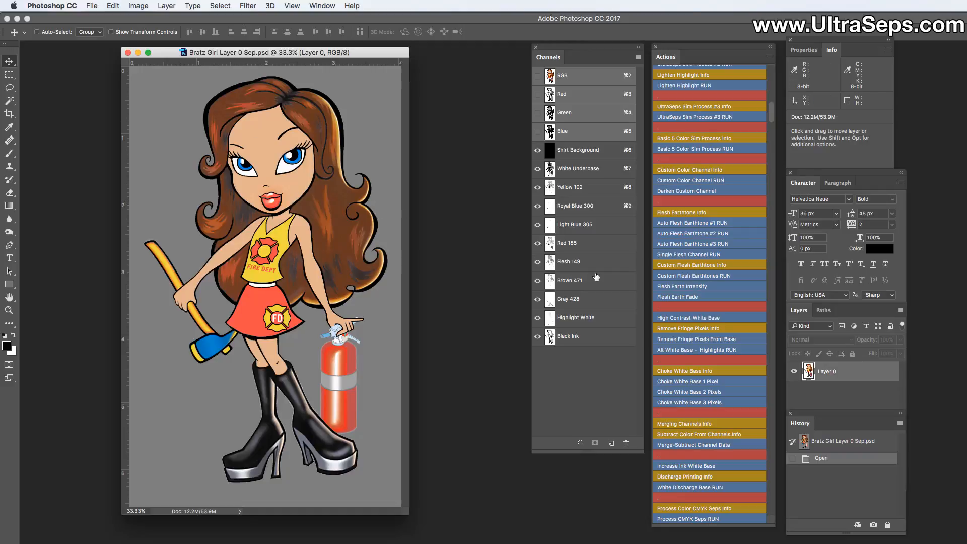
mouse_move(321, 208)
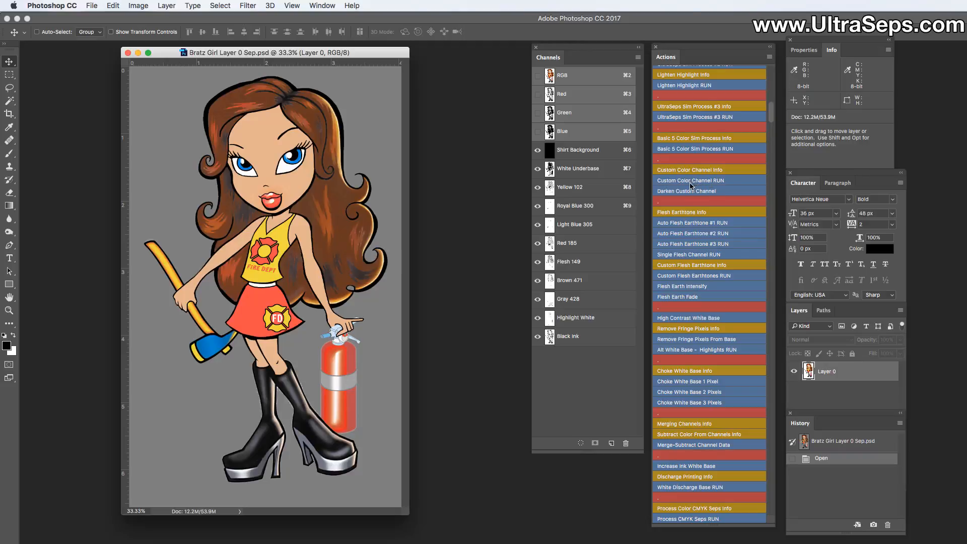
mouse_move(718, 186)
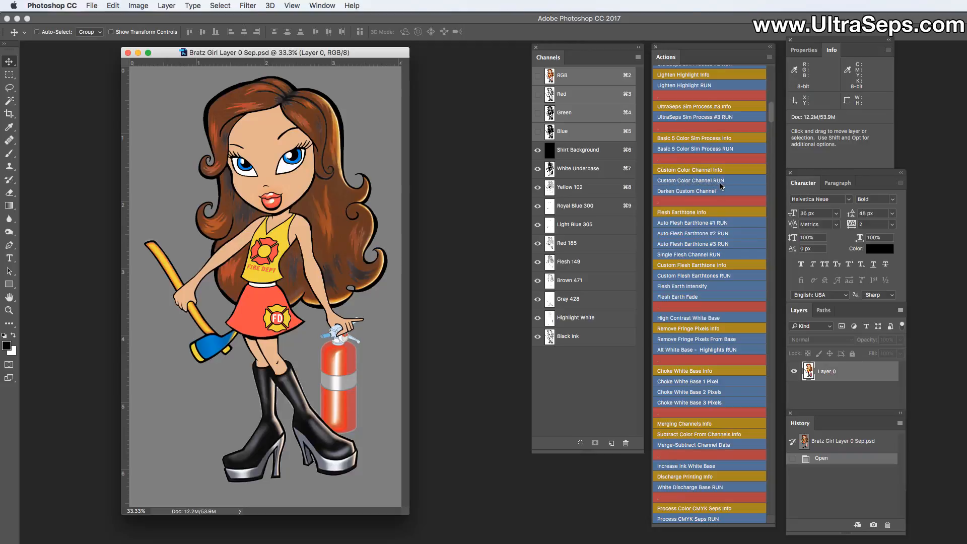
mouse_move(738, 187)
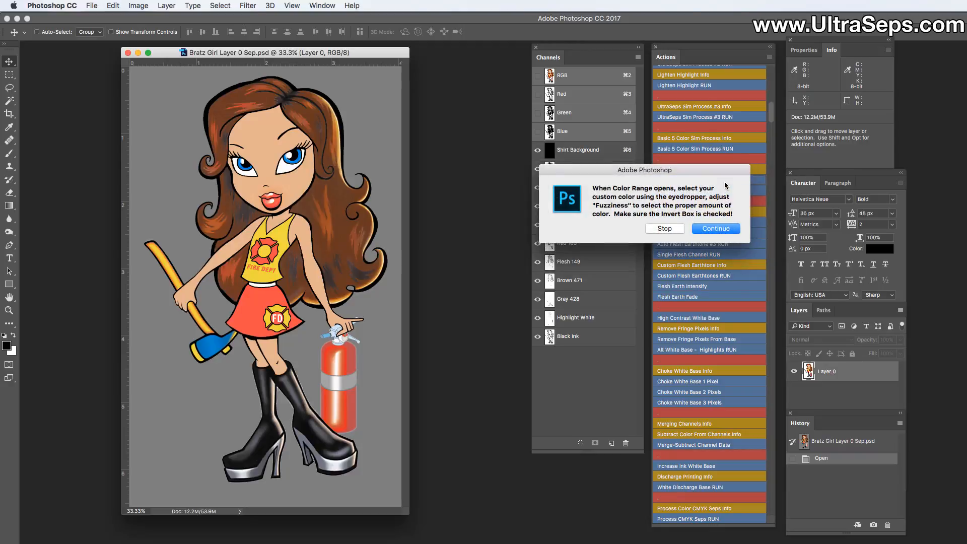
Step: Build a Spot Color 1 channel from the girl's sampled skin tone via Color Range
click(715, 228)
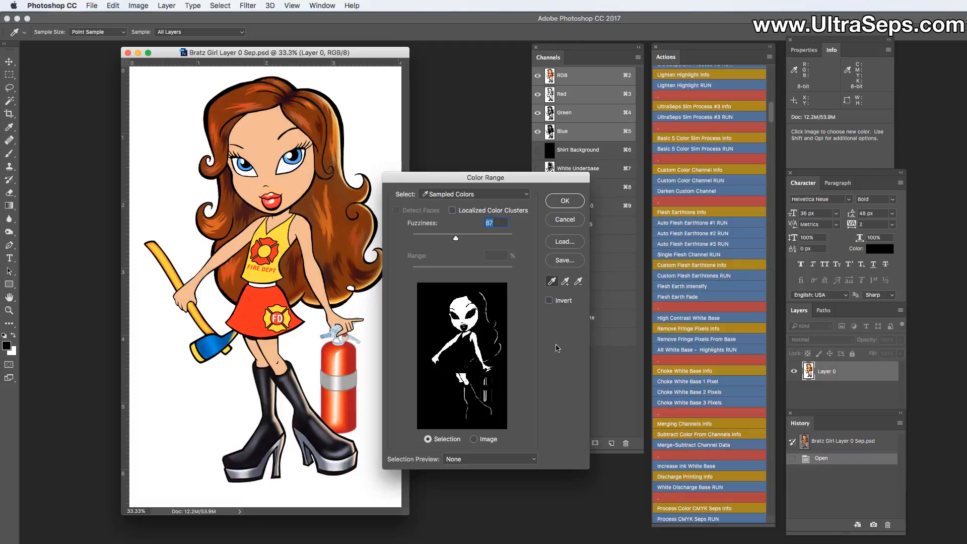
mouse_move(552, 321)
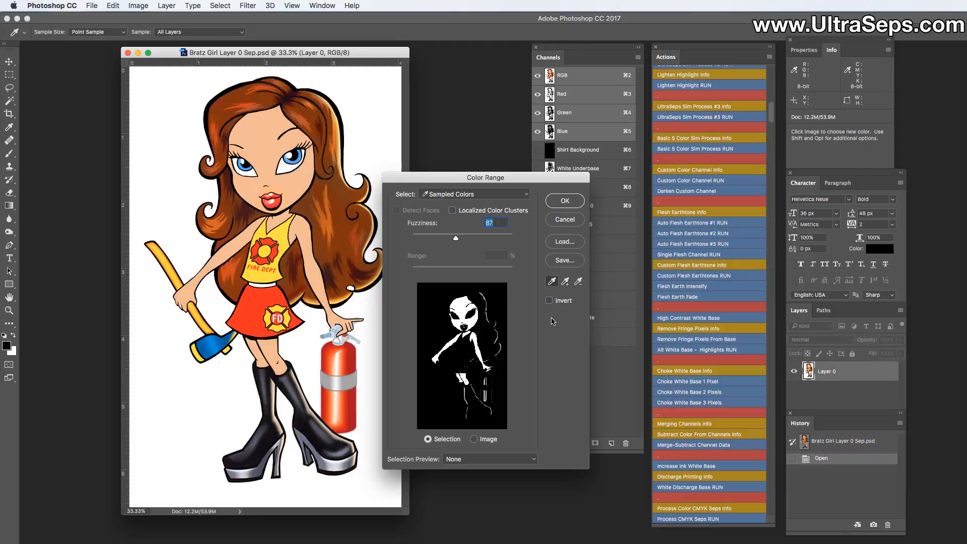
click(549, 300)
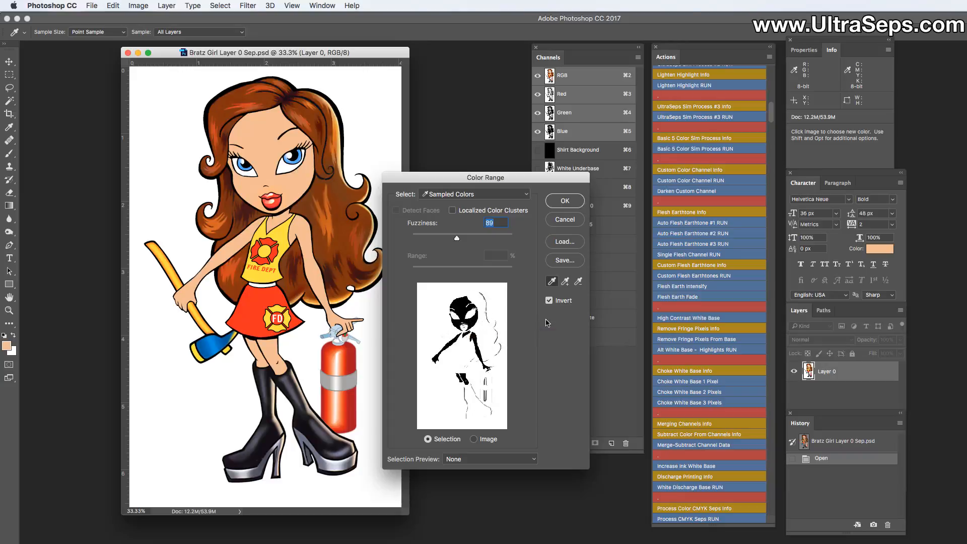
mouse_move(548, 300)
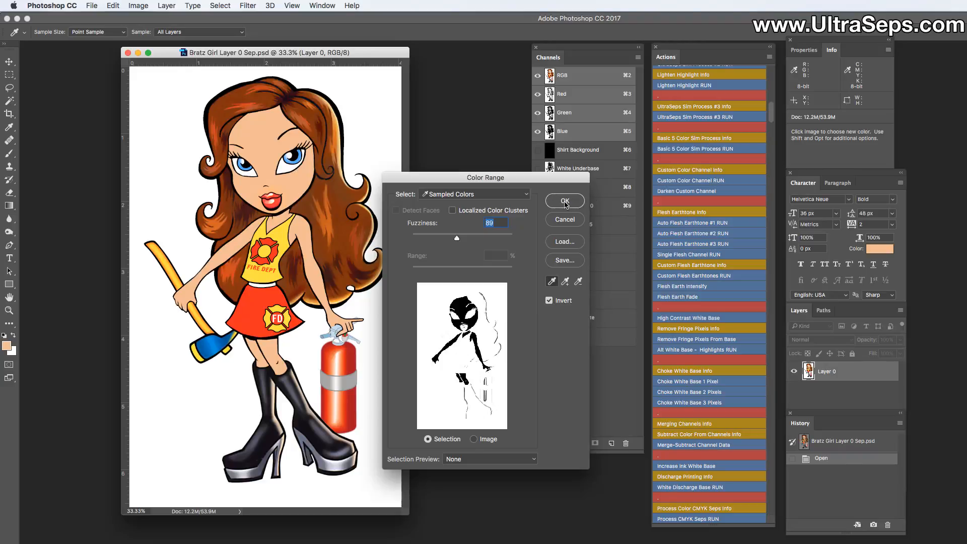
click(563, 201)
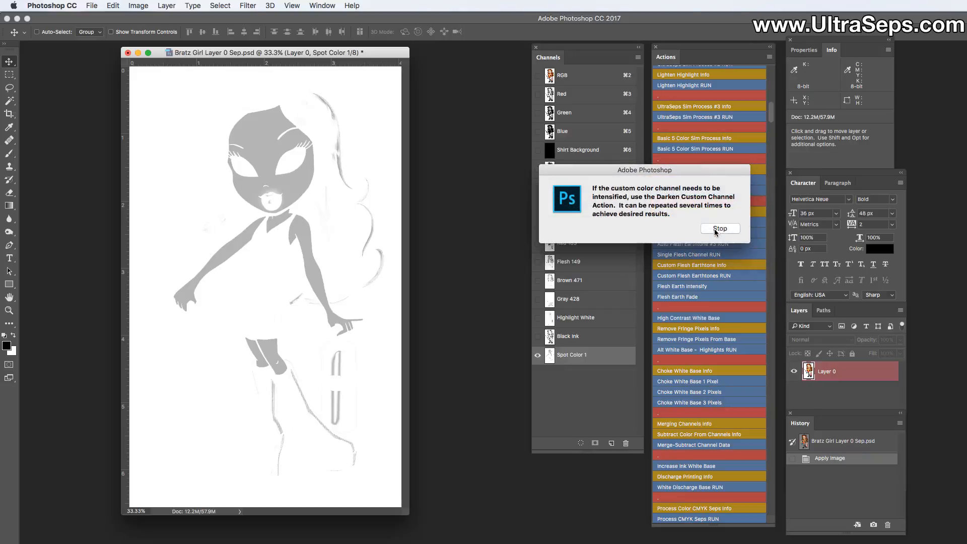
Step: Dismiss the tip, view the RGB composite, check Color Range without applying, list actions
click(719, 229)
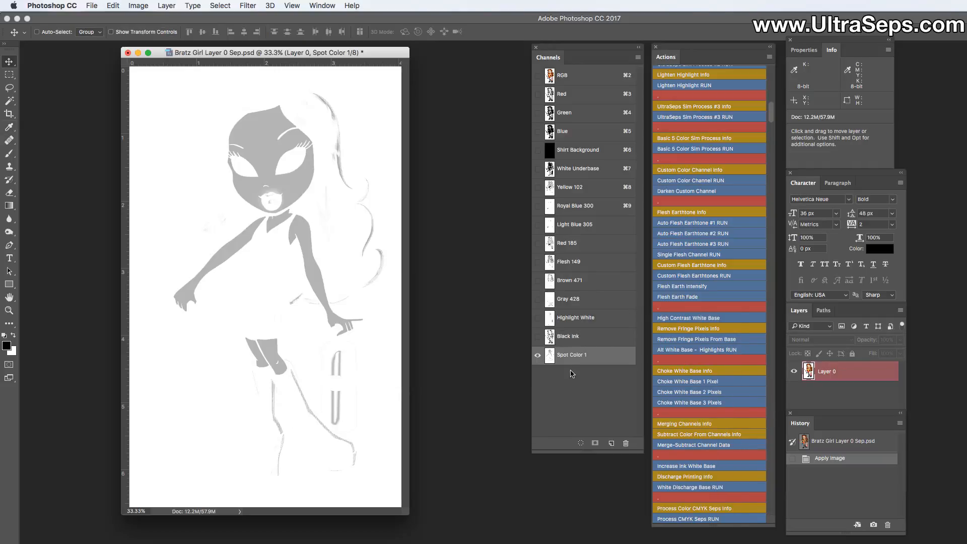
click(537, 74)
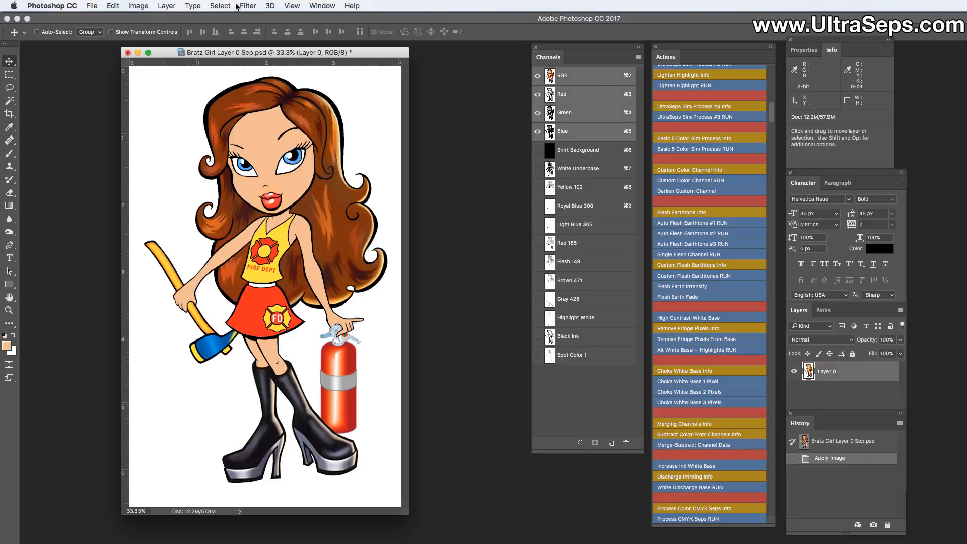
click(220, 5)
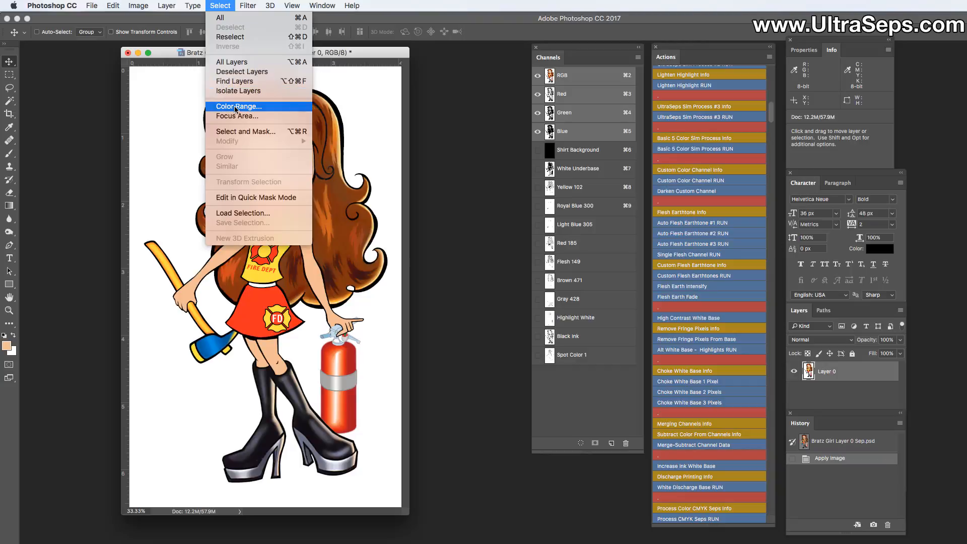
click(238, 106)
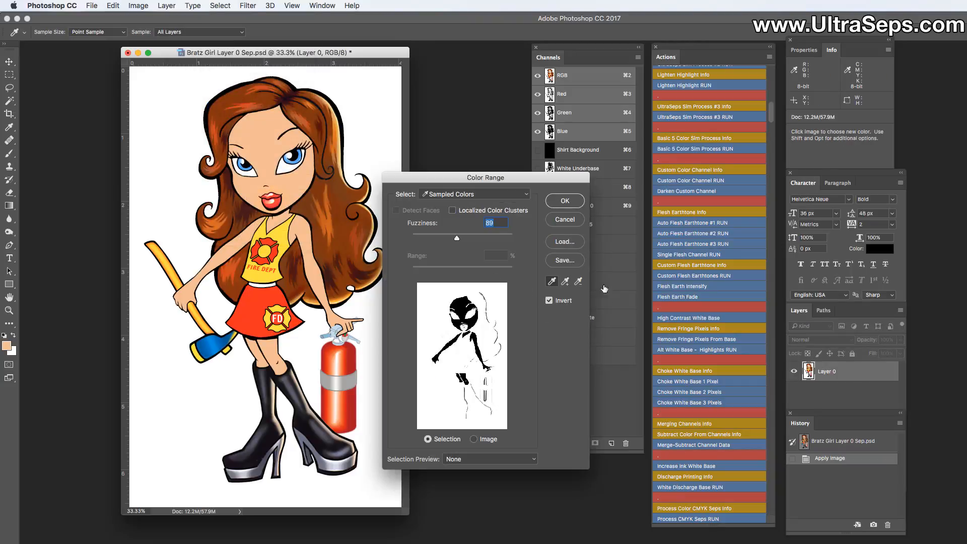
click(563, 219)
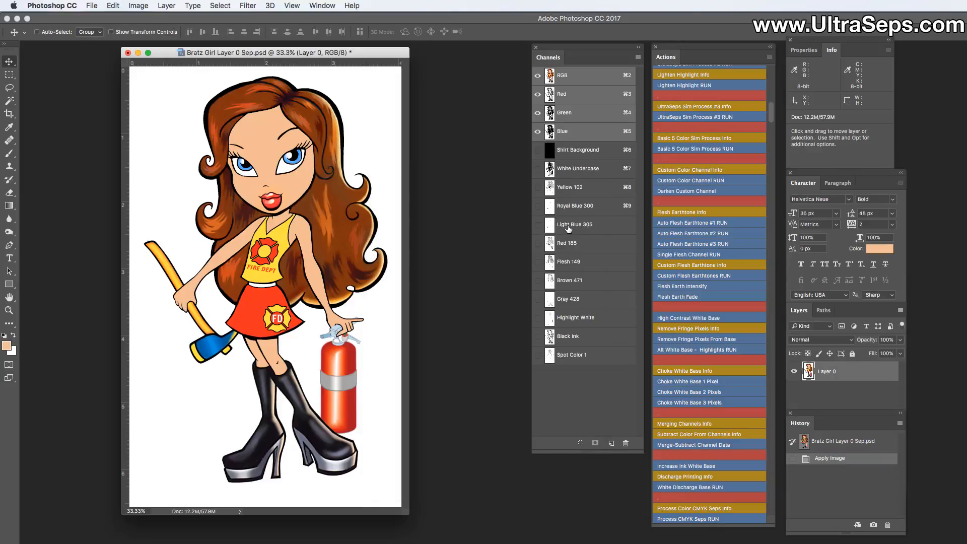
mouse_move(450, 225)
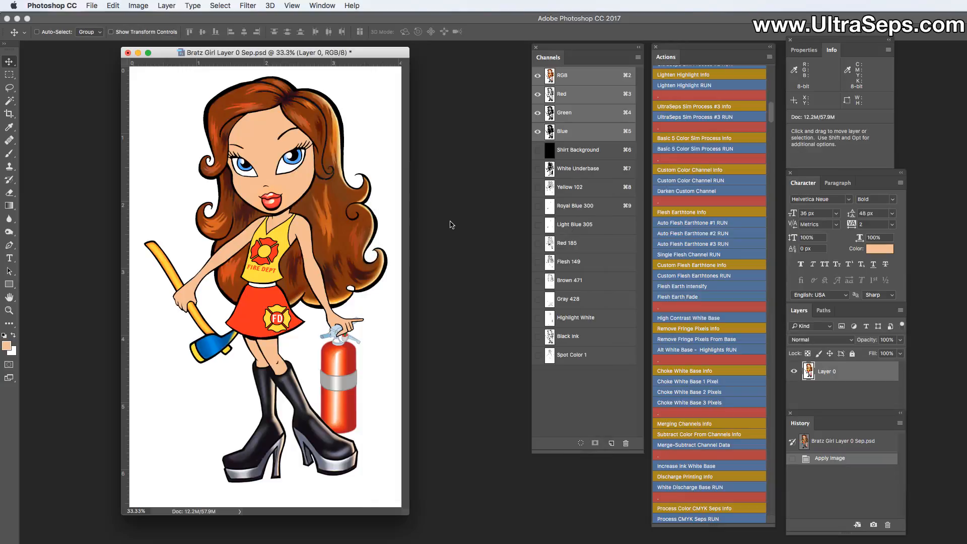
click(769, 57)
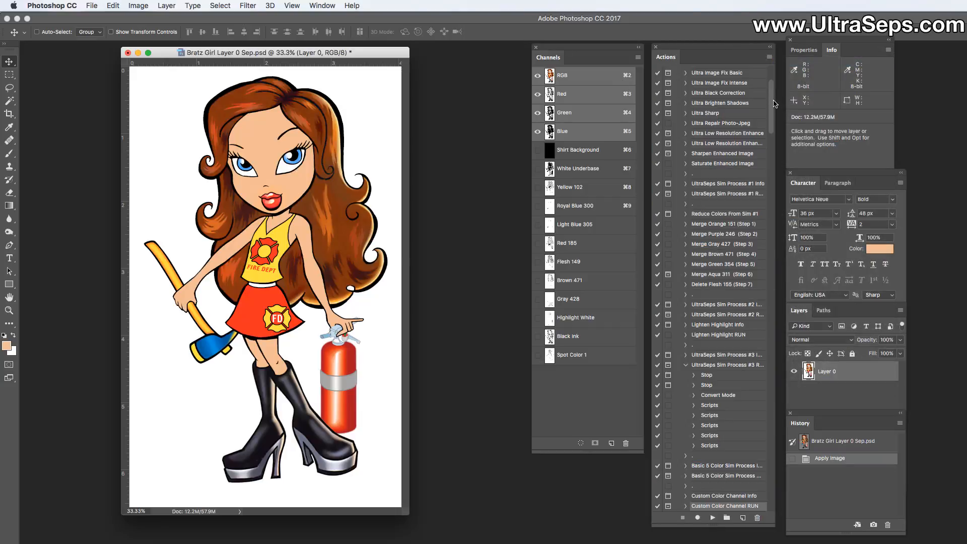
Step: Expand the Reset Invert Color Range action to show its Color Range midtones settings
scroll(down, 3)
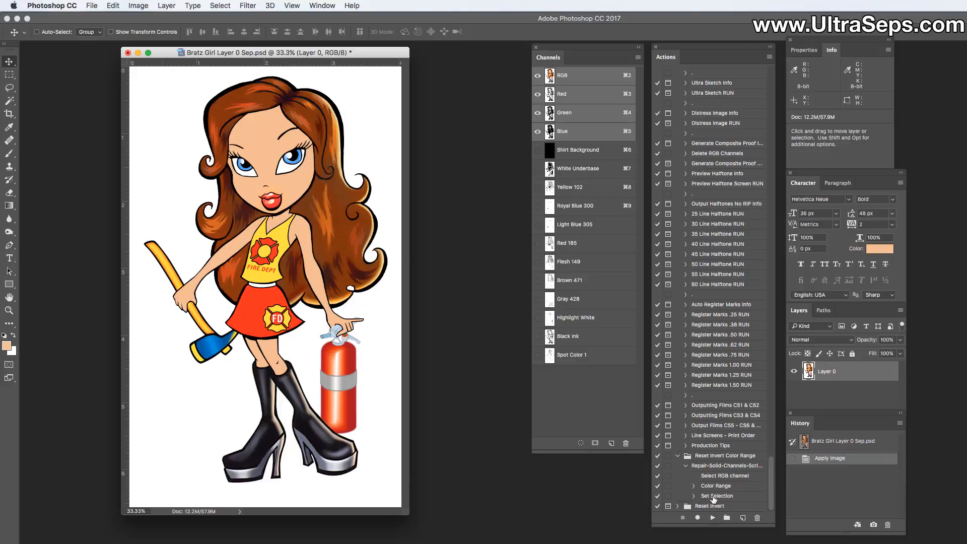
click(693, 486)
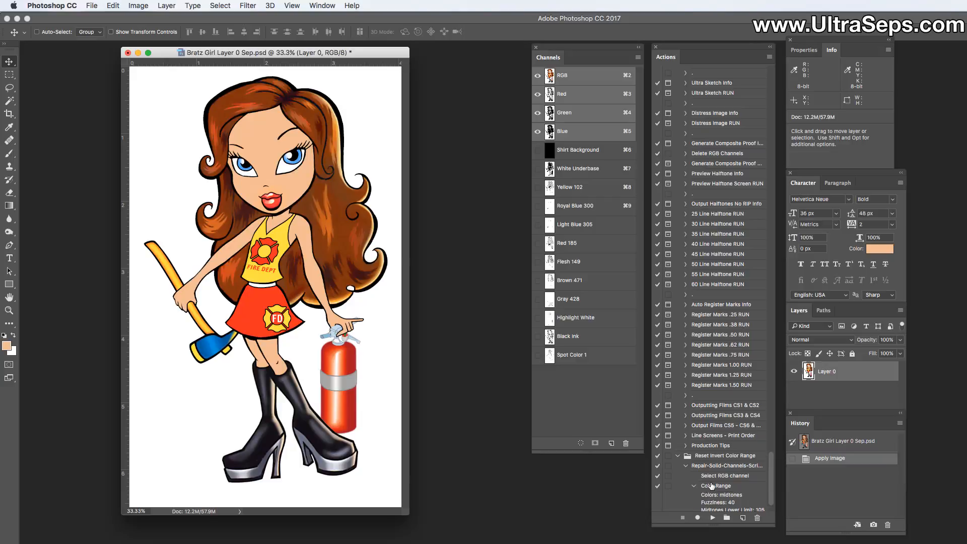
scroll(down, 3)
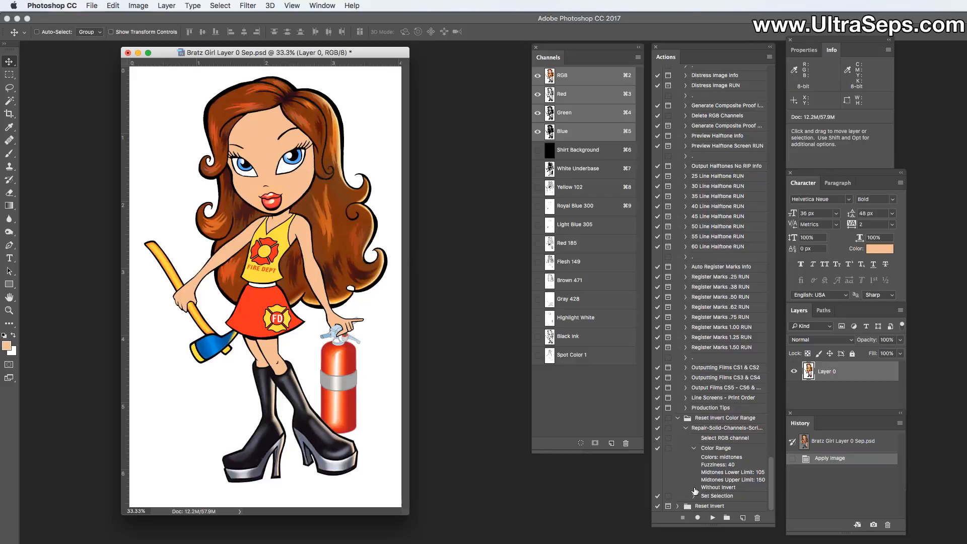
mouse_move(732, 493)
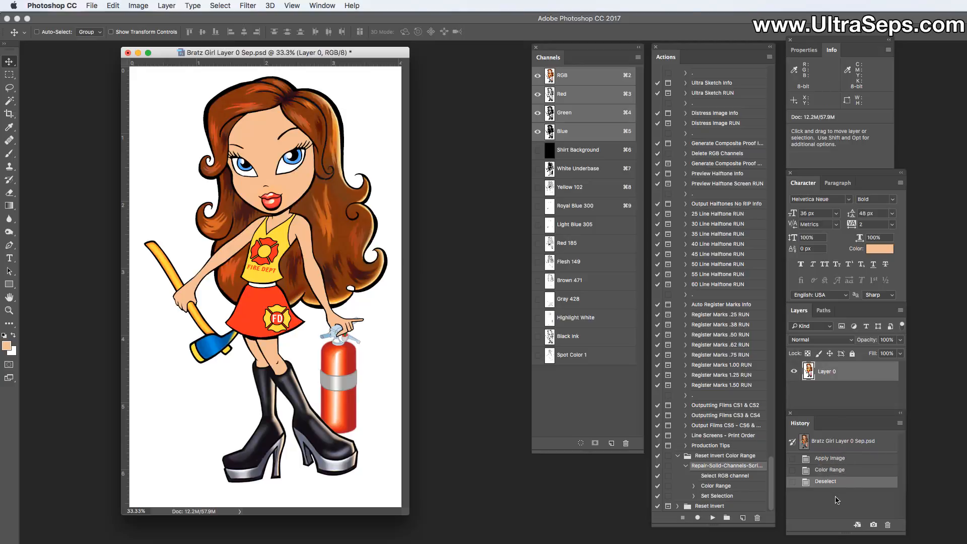
click(220, 5)
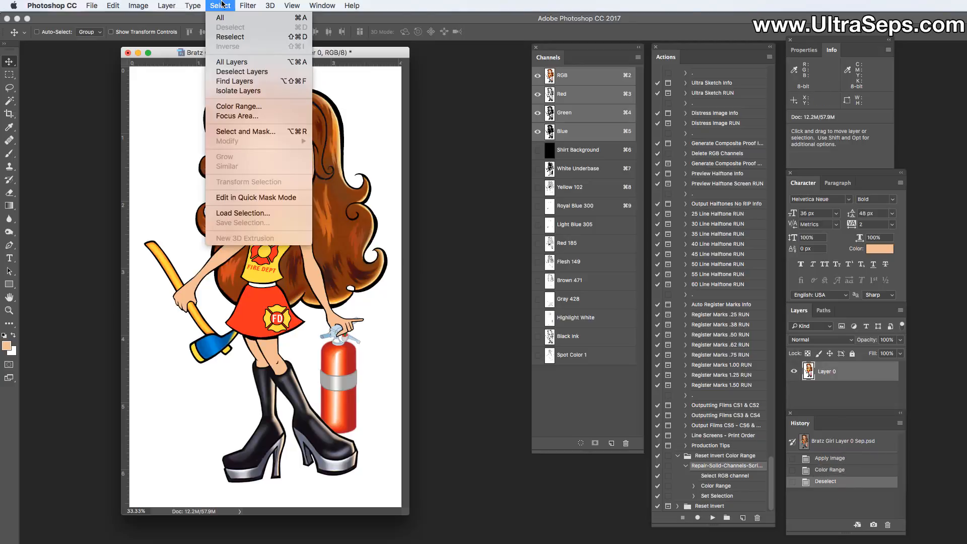
click(238, 107)
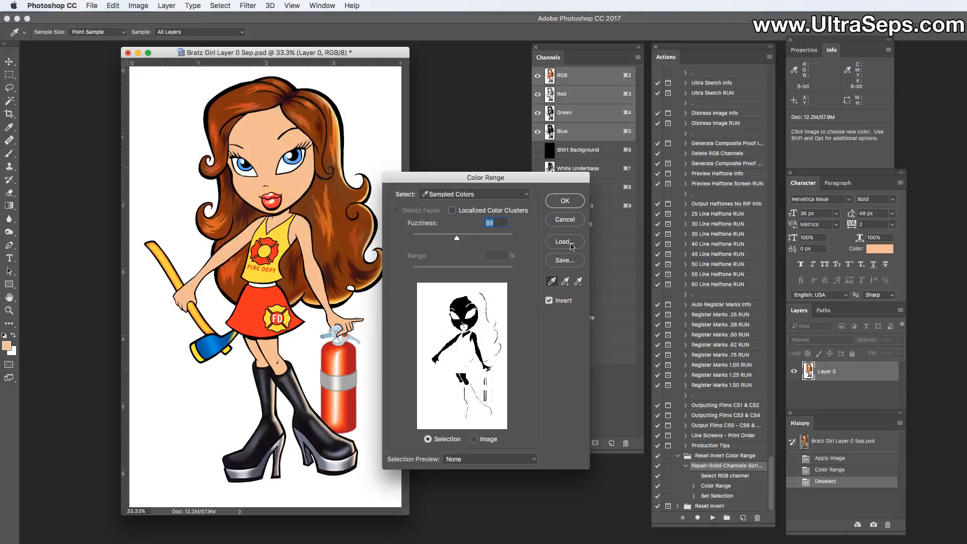
click(562, 200)
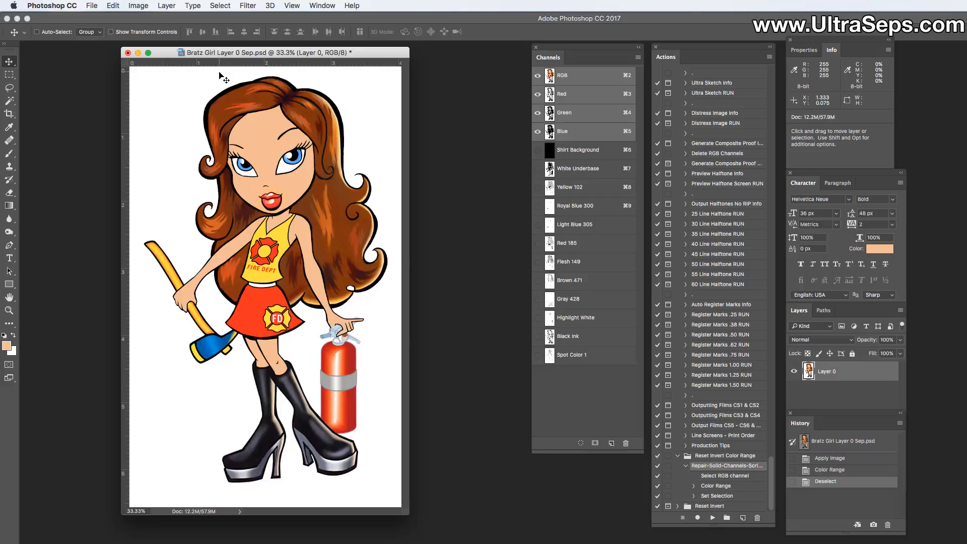
mouse_move(128, 60)
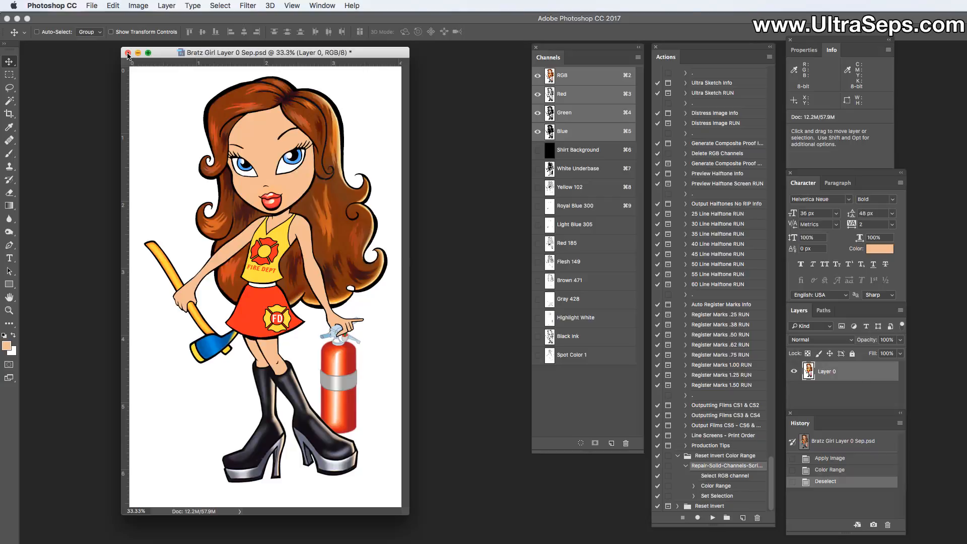
Step: Close the separation document and move the Bratz Girl Layer 0 window rightward
click(127, 52)
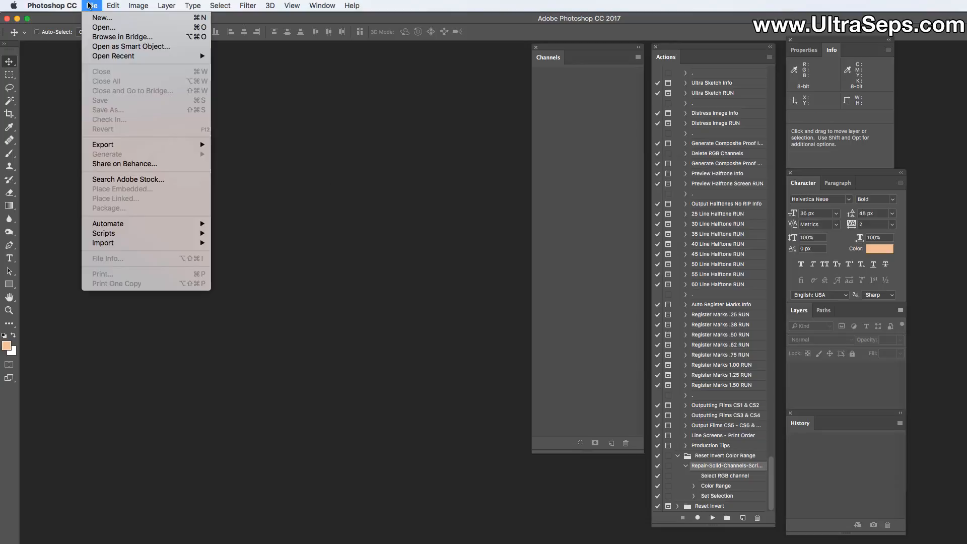
mouse_move(113, 56)
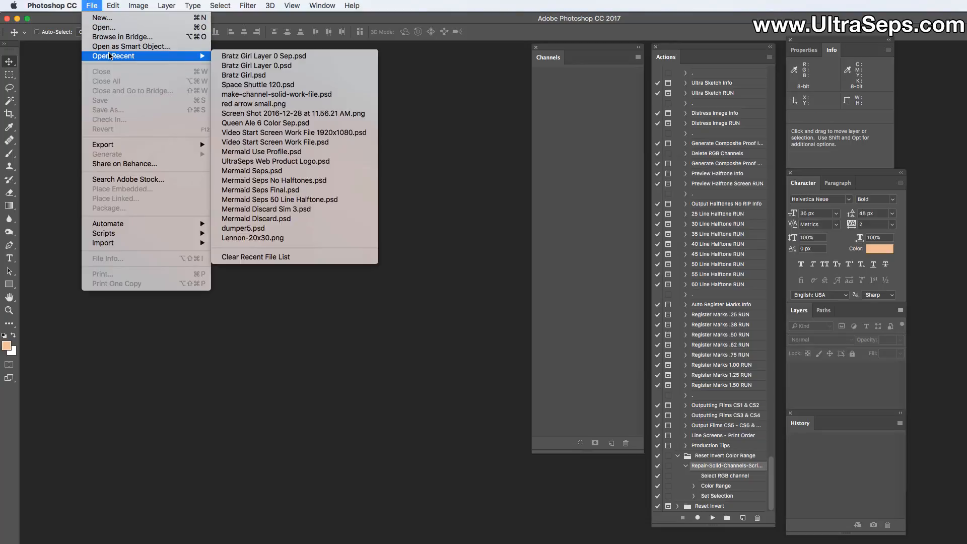
mouse_move(262, 68)
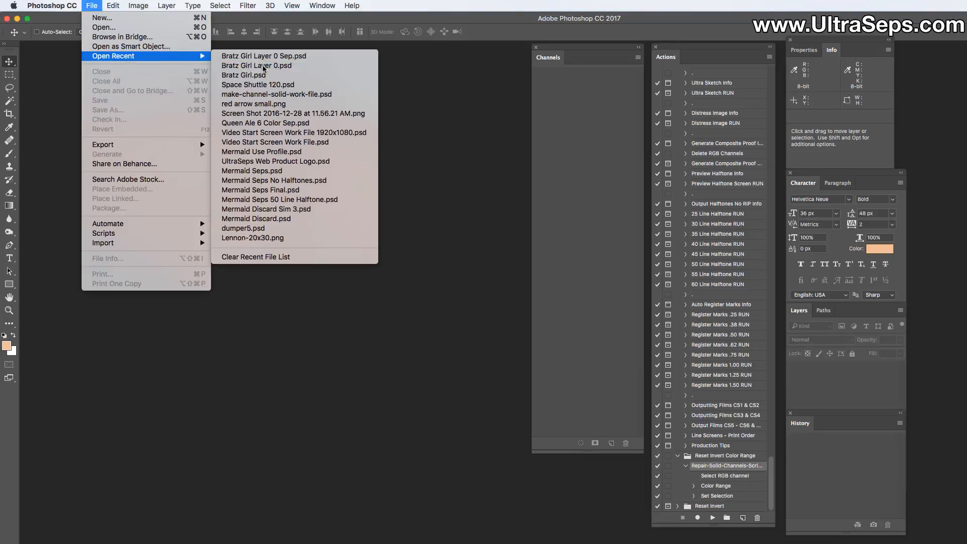
click(256, 65)
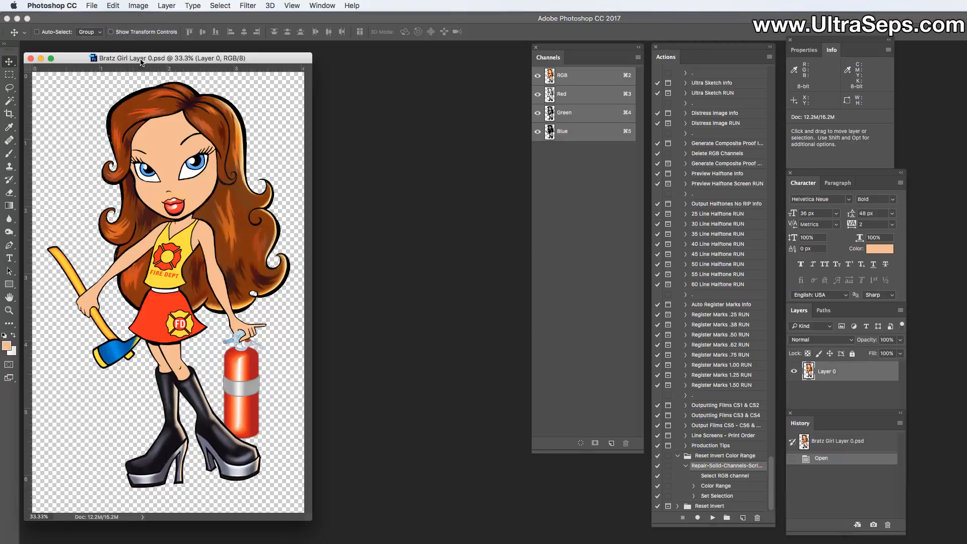
drag(166, 57, 216, 55)
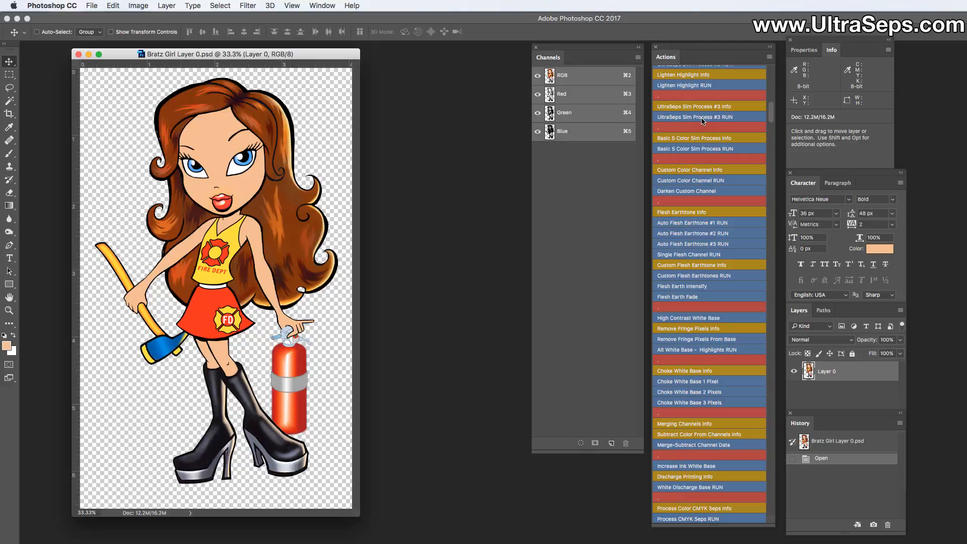
Step: Run UltraSeps Sim Process #3 on Bratz Girl and accept the RGB warning
click(700, 121)
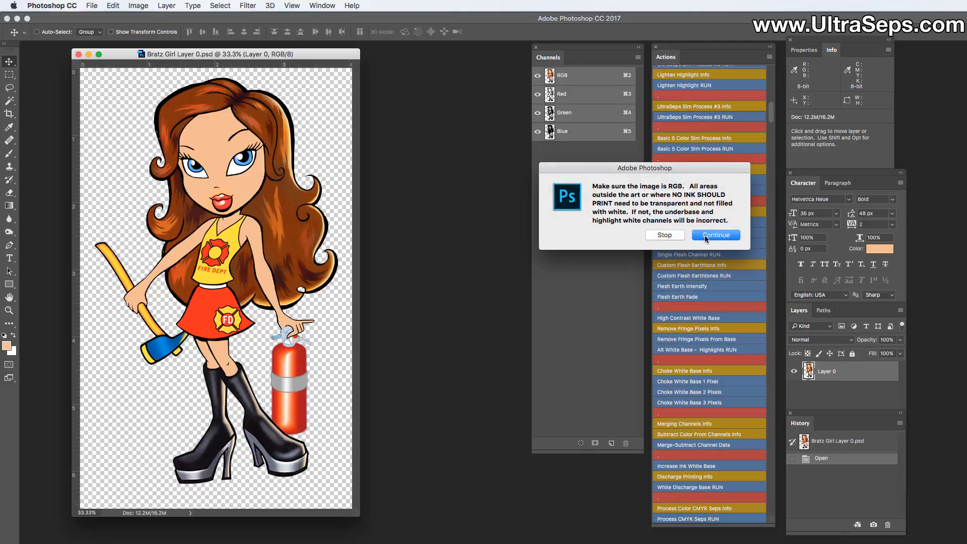
click(714, 235)
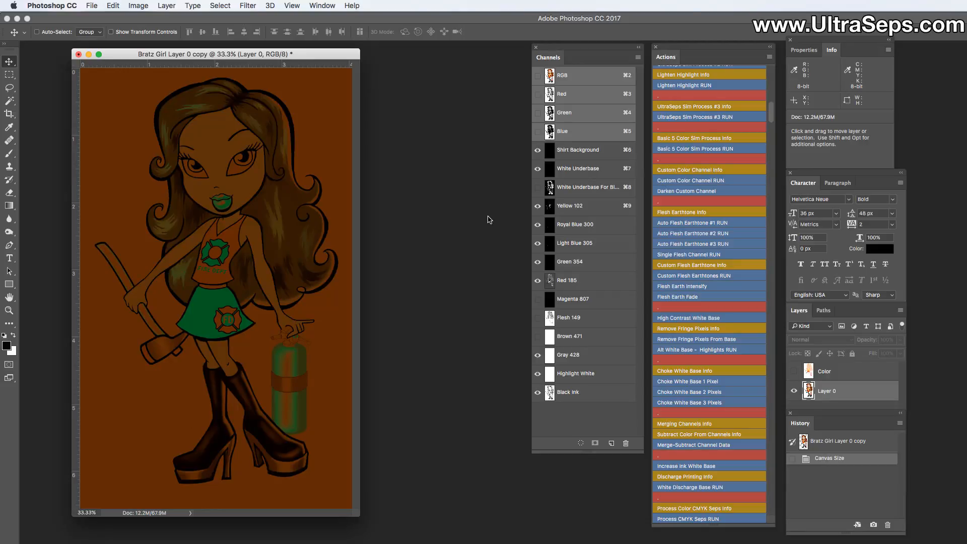
mouse_move(549, 241)
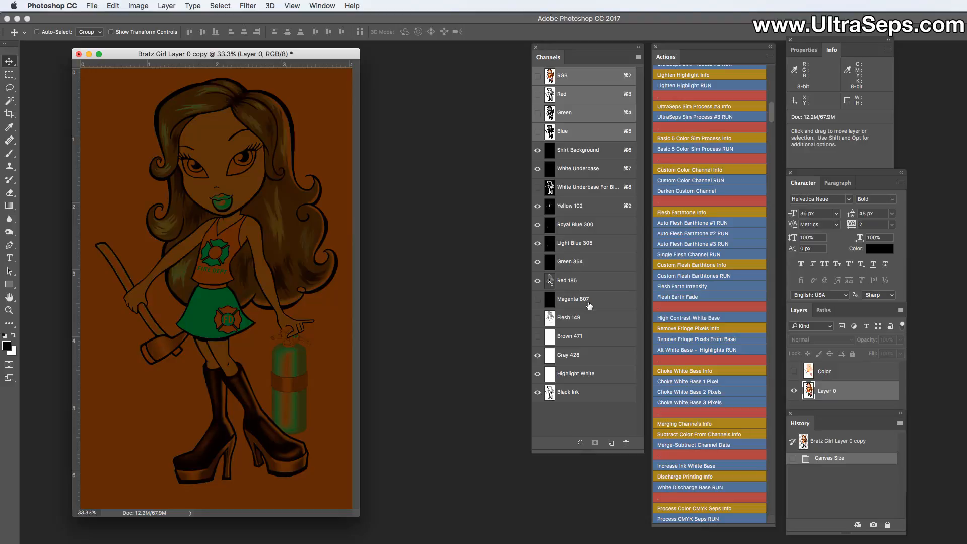
mouse_move(588, 307)
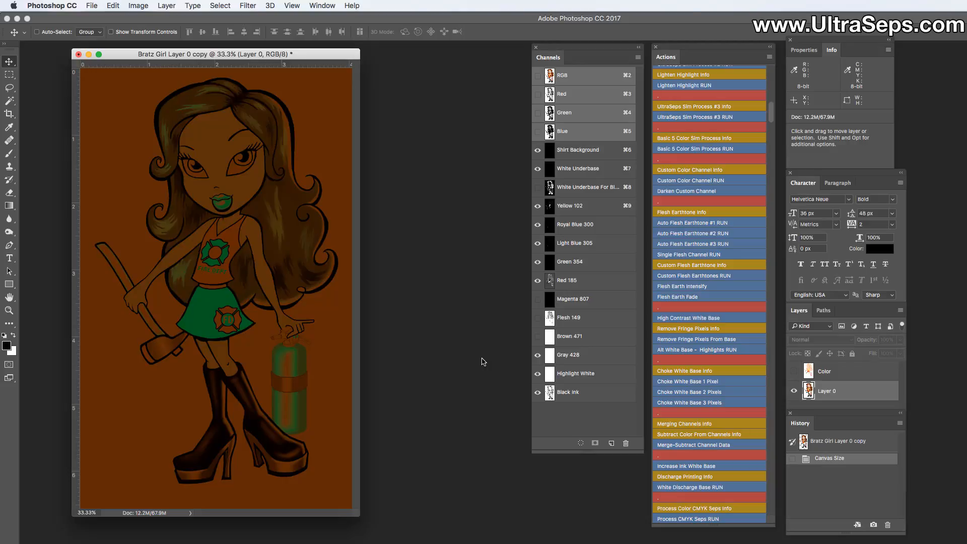
mouse_move(462, 350)
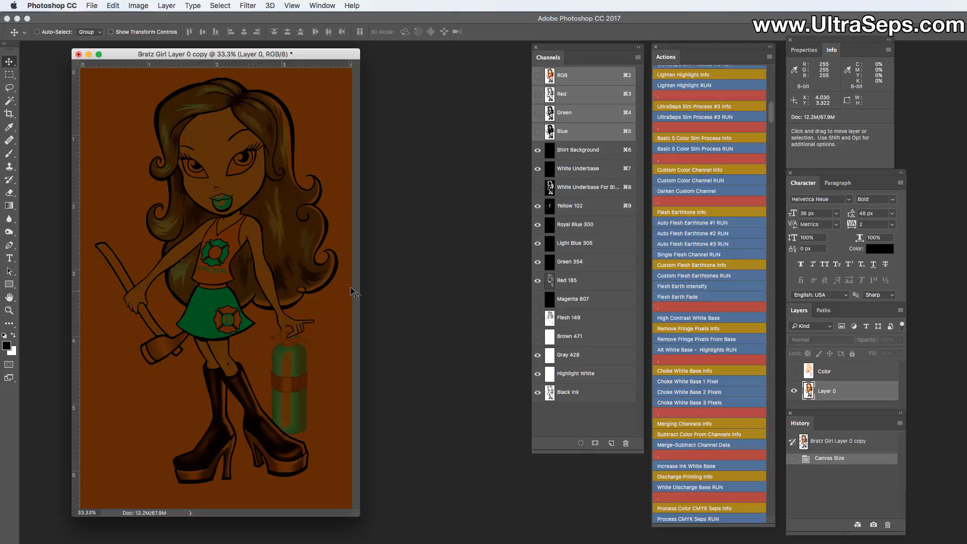
mouse_move(90, 93)
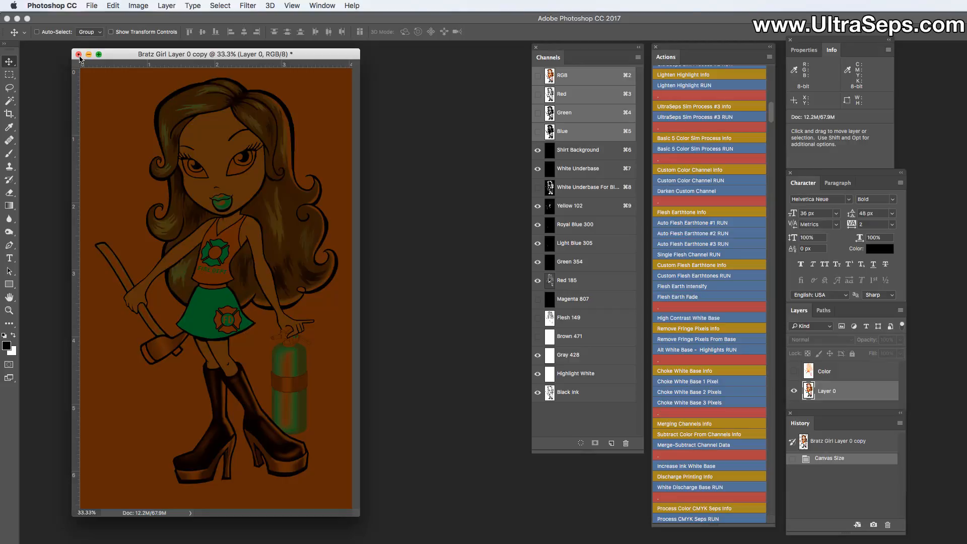
Step: View the White Underbase For Blacks channel alone, then return to the RGB composite
click(586, 187)
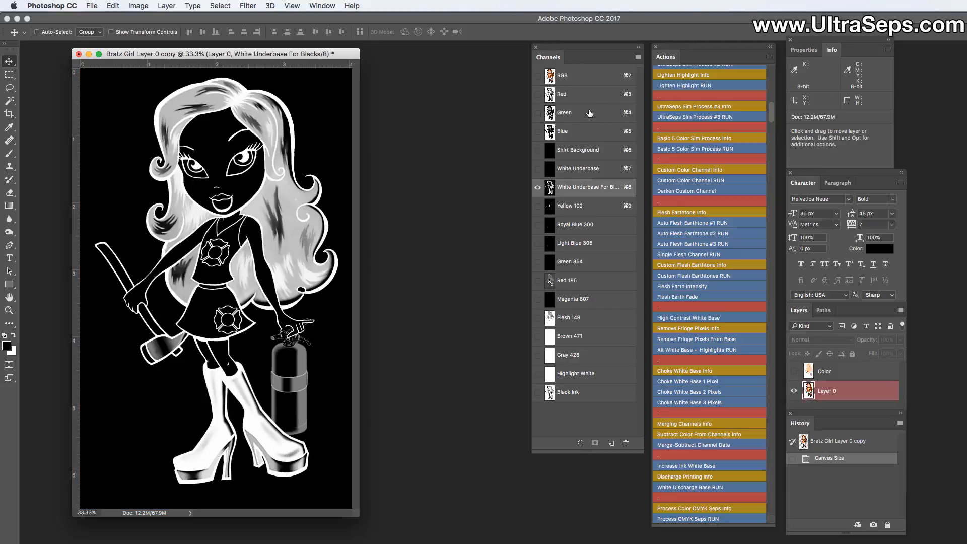
click(538, 75)
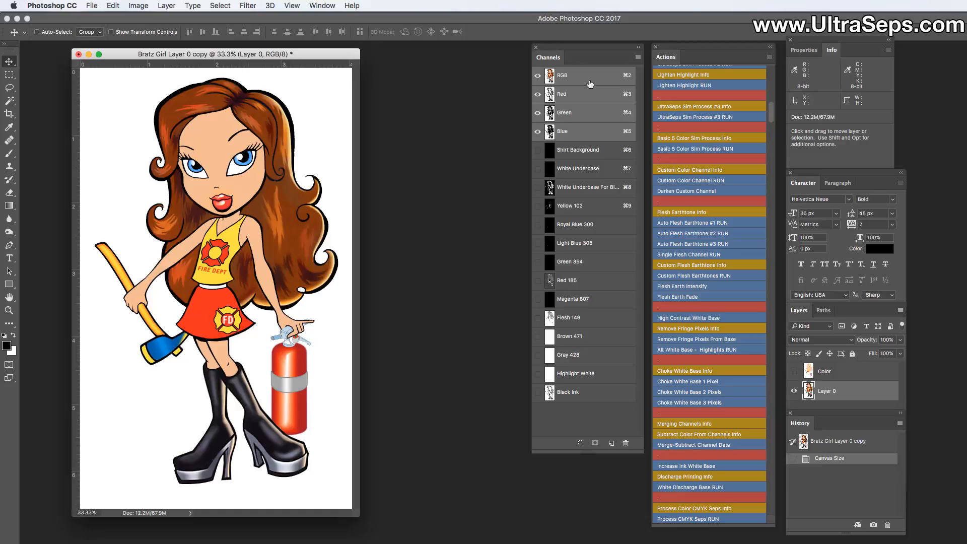
mouse_move(226, 5)
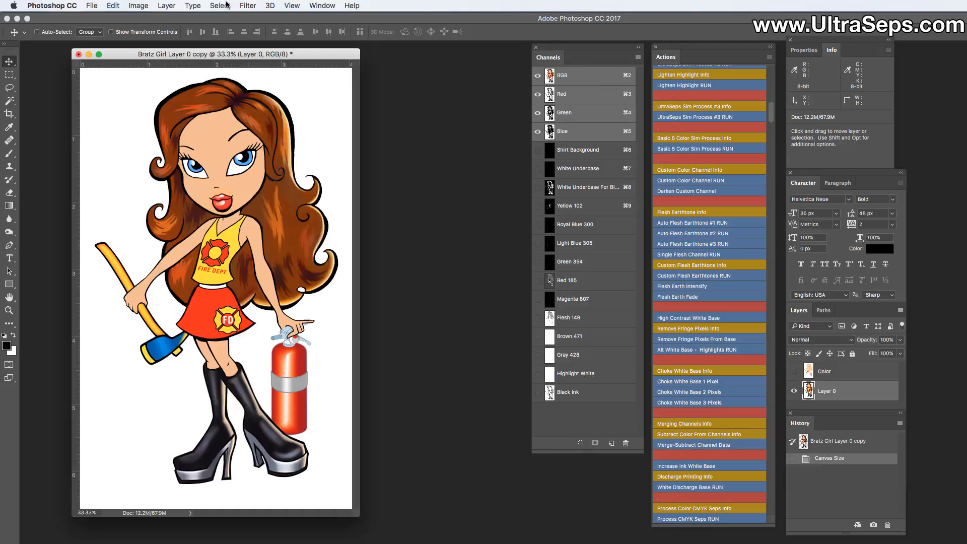
Step: Uncheck Invert in Color Range, apply it, deselect with Cmd+D, and reopen Color Range
click(220, 6)
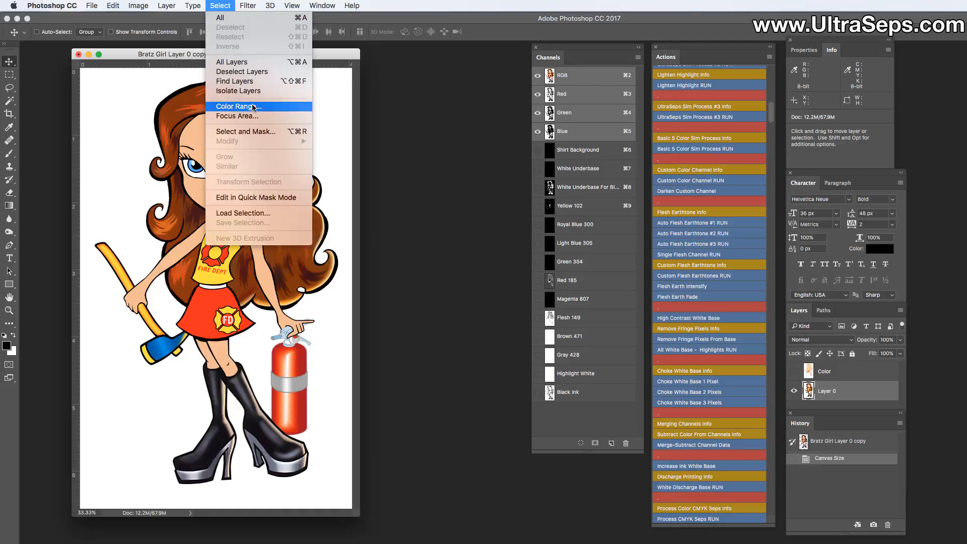
click(237, 106)
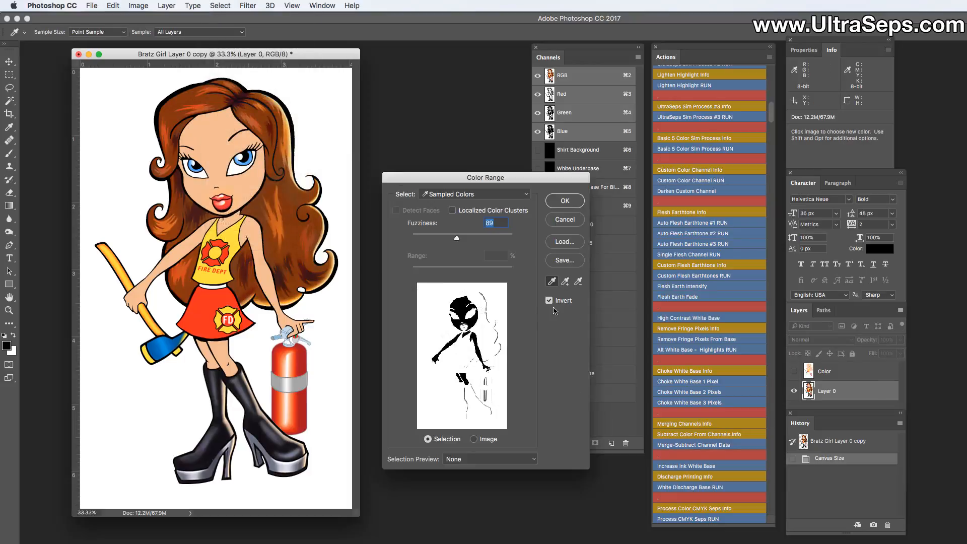
click(548, 300)
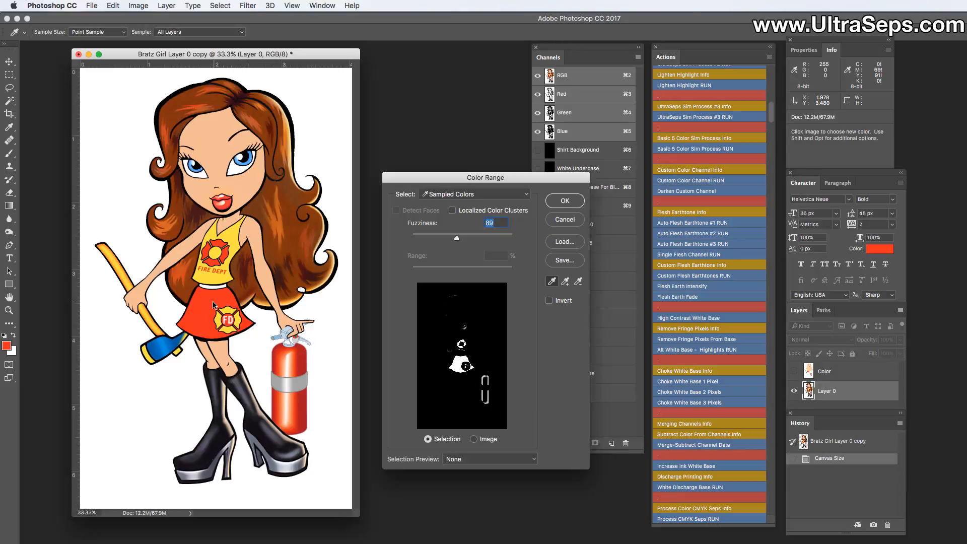
mouse_move(579, 308)
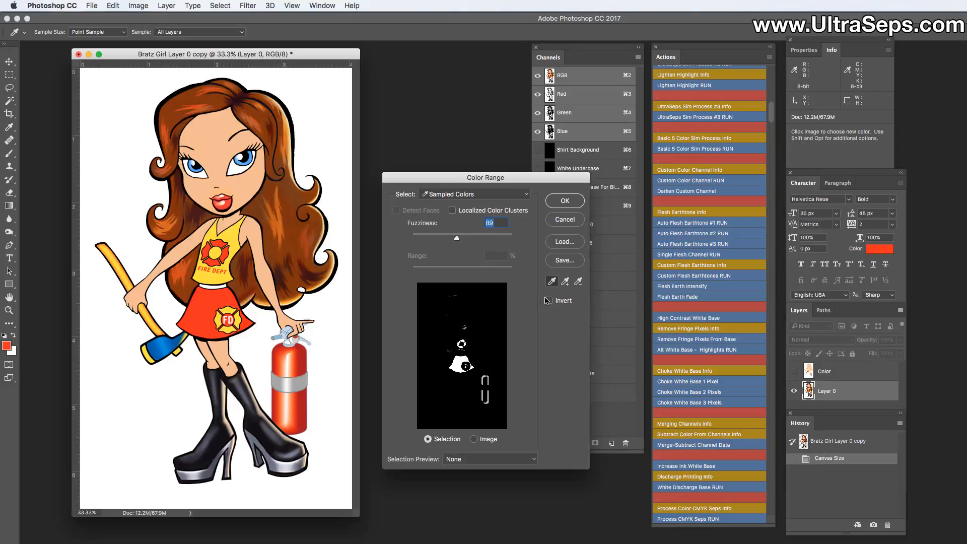
click(563, 200)
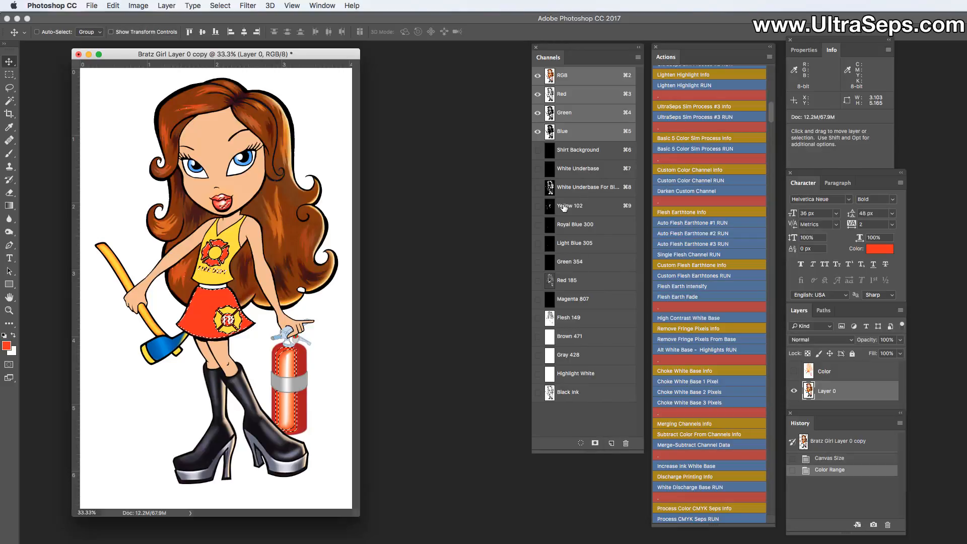
key(cmd+d)
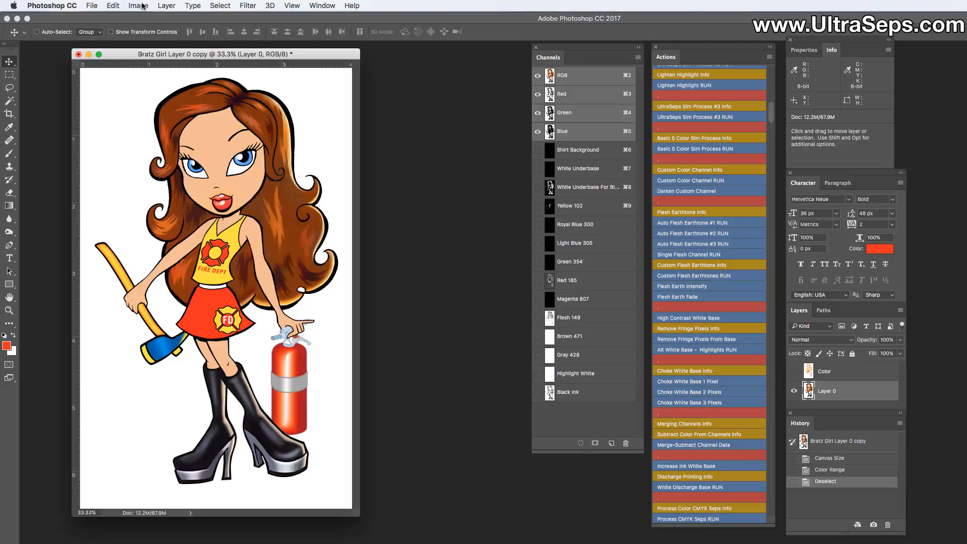
click(220, 5)
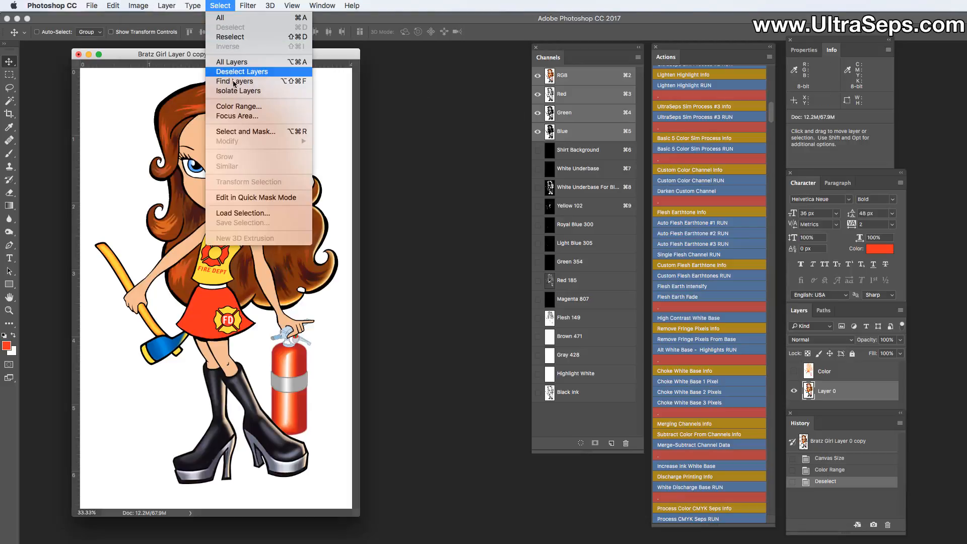
click(238, 106)
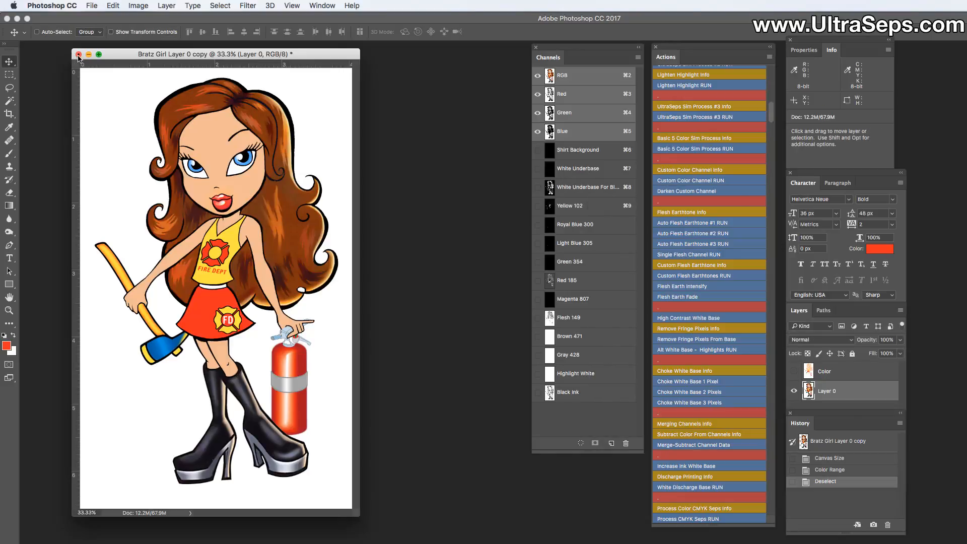
Step: Close the separated copy and reopen Bratz Girl Layer 0.psd from Open Recent
click(79, 55)
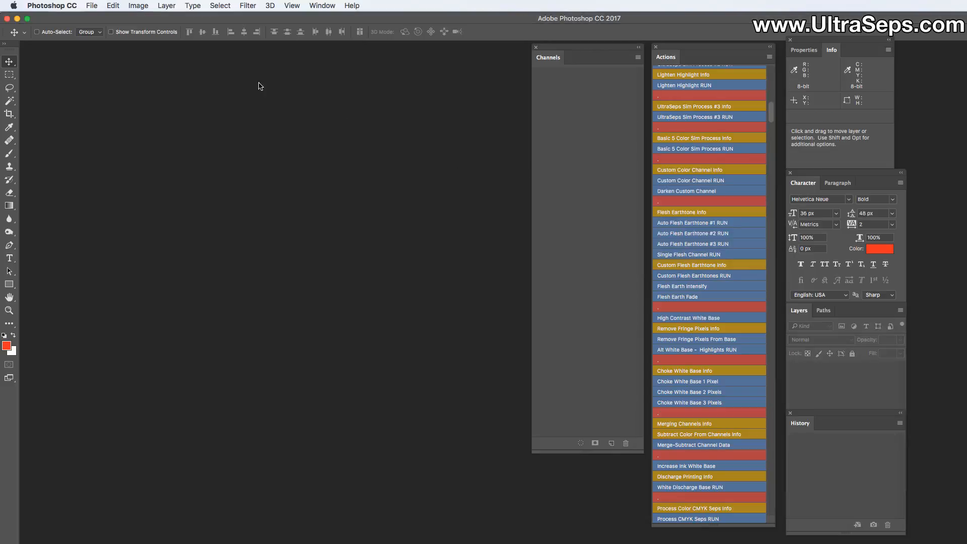
click(91, 5)
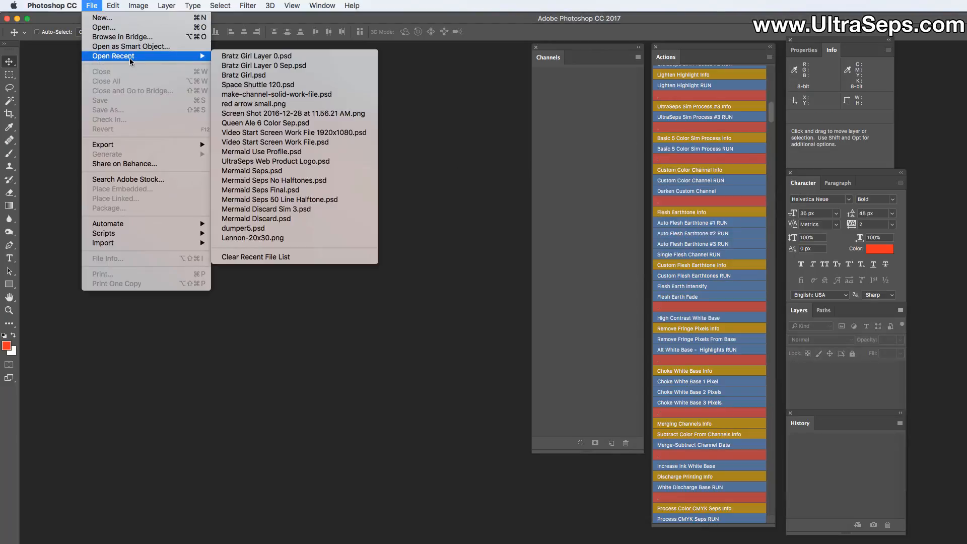
click(256, 55)
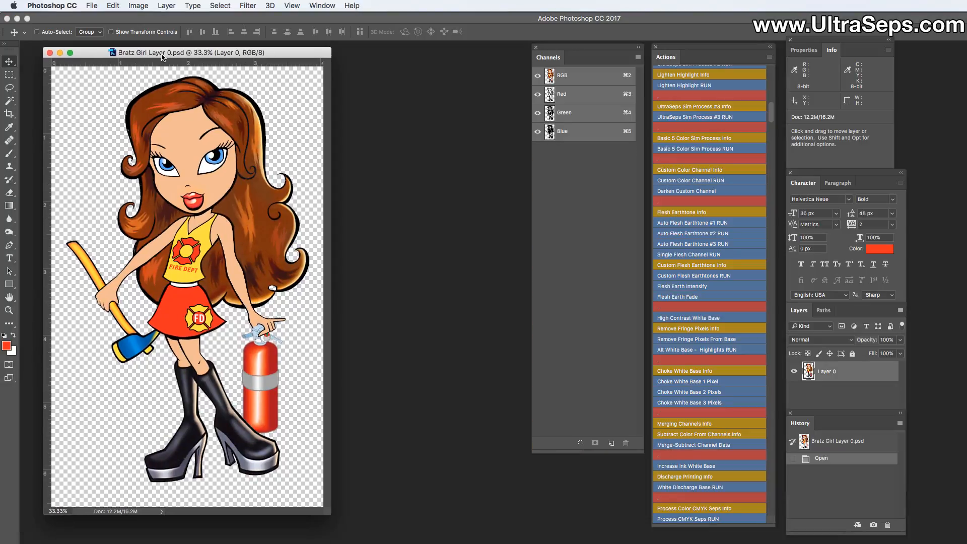
mouse_move(714, 167)
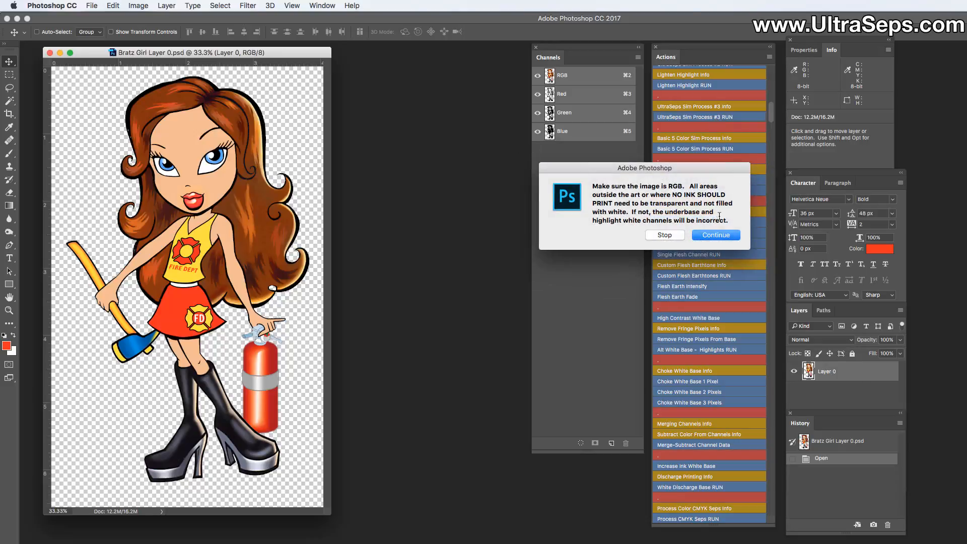
Step: Continue past both messages confirming the RGB transparent image and starting separation
click(716, 236)
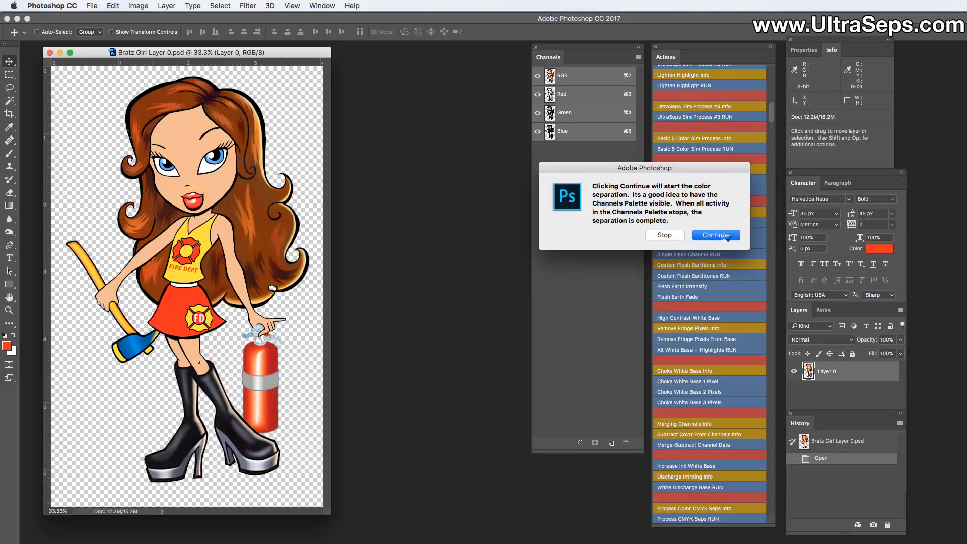
click(715, 235)
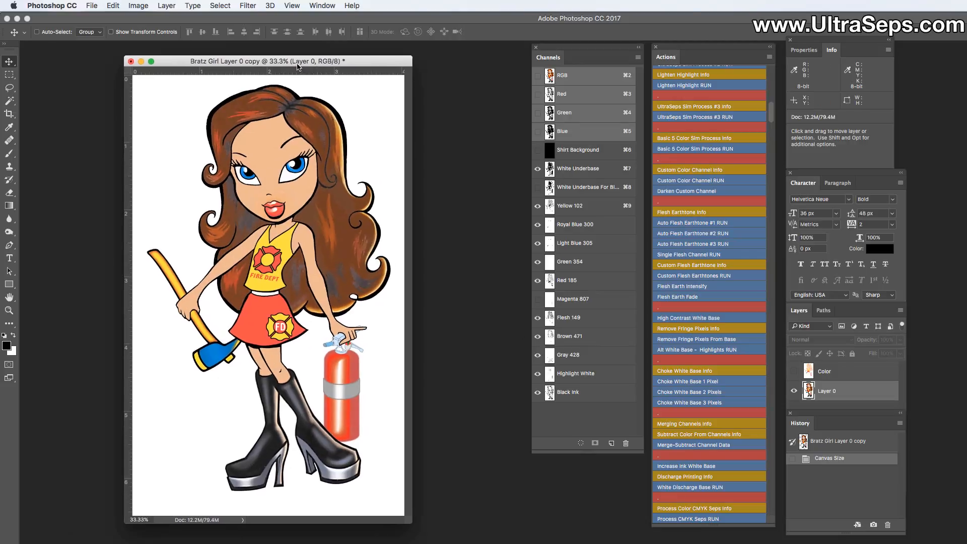
Step: Nudge the separated Bratz Girl copy's window slightly right as the separation finishes
drag(296, 61, 305, 66)
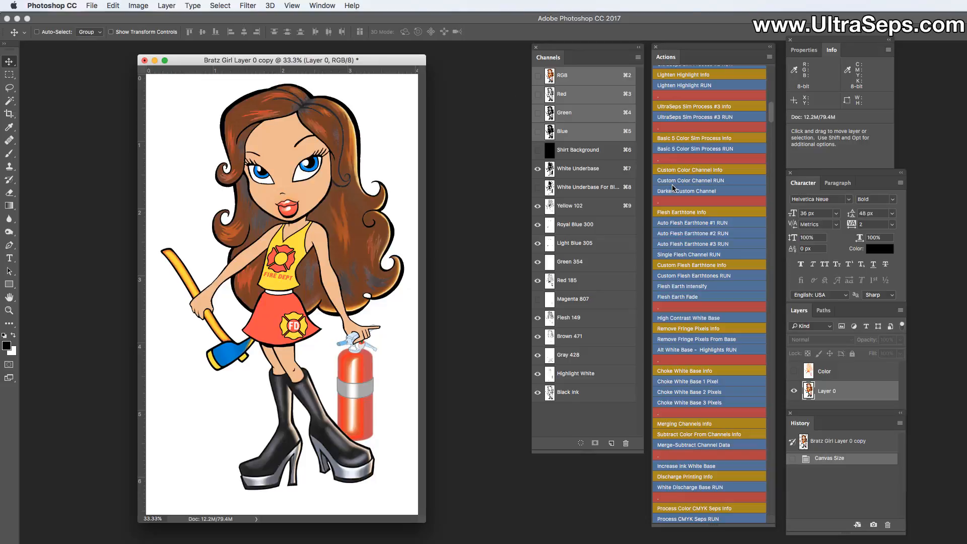
mouse_move(706, 187)
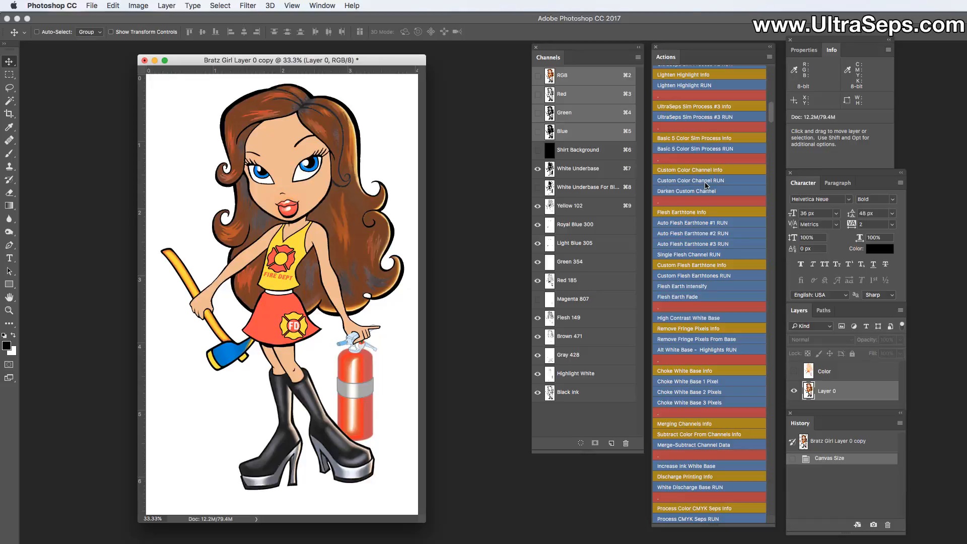
mouse_move(706, 186)
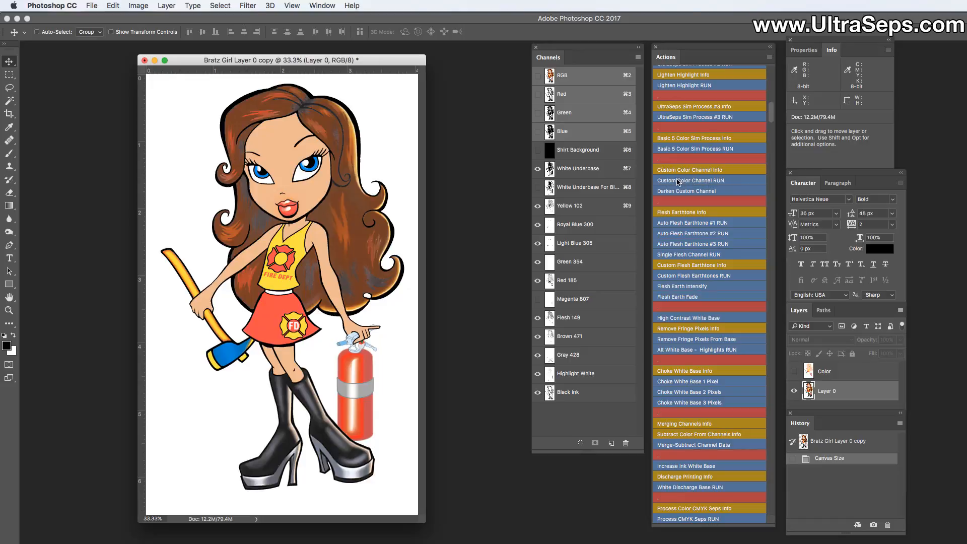
mouse_move(696, 189)
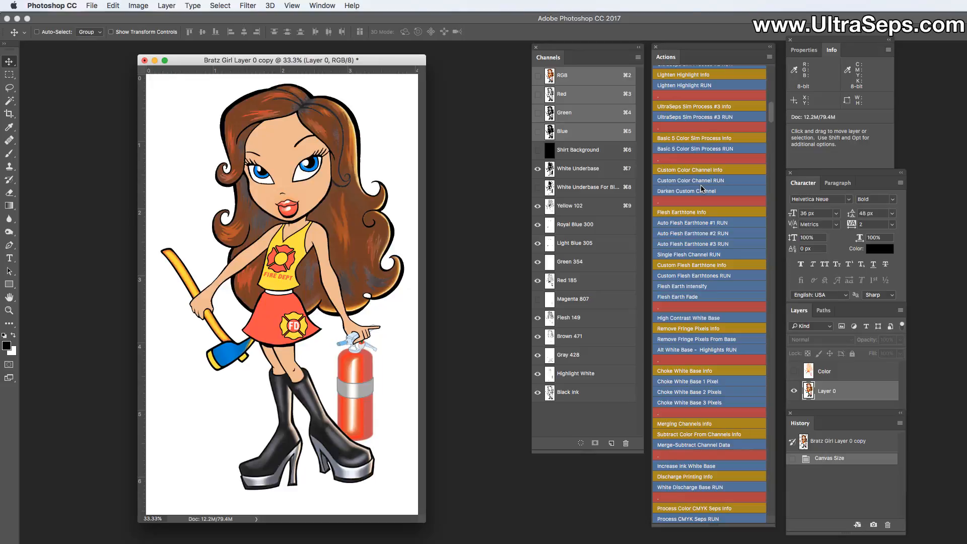
mouse_move(697, 190)
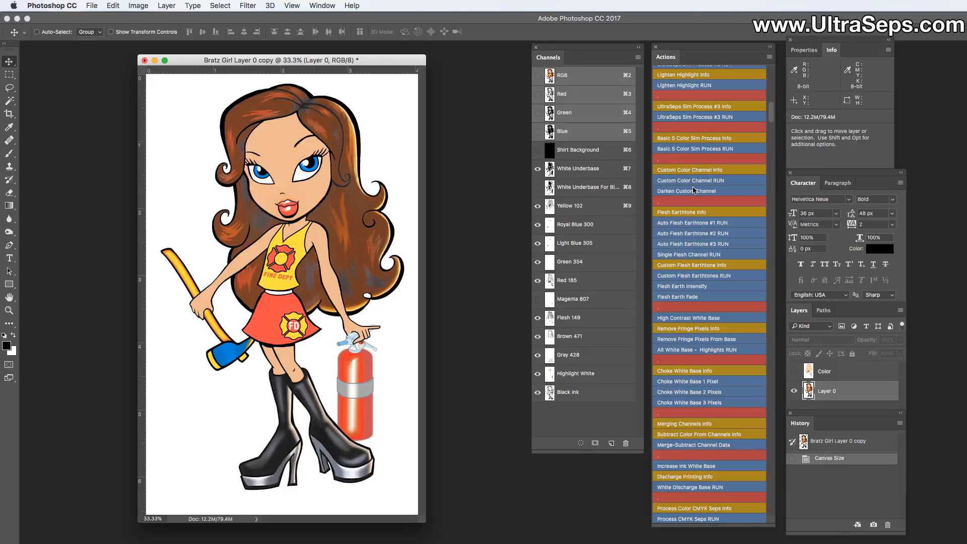